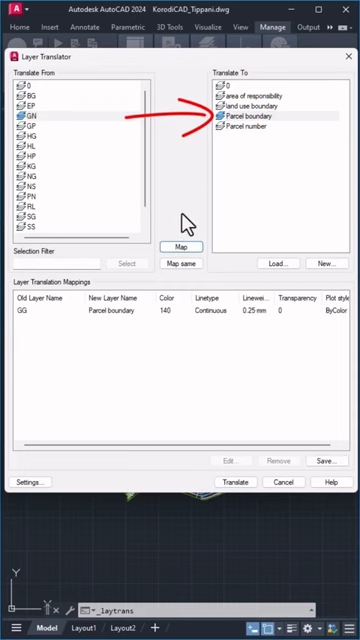
Step: Select the next old layer in Translate From and pick Parcel number as its target layer
click(33, 183)
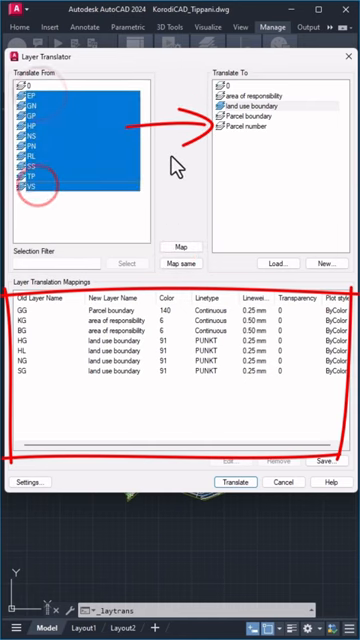
click(252, 128)
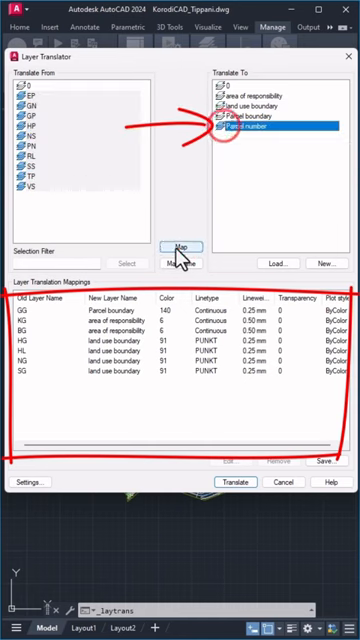